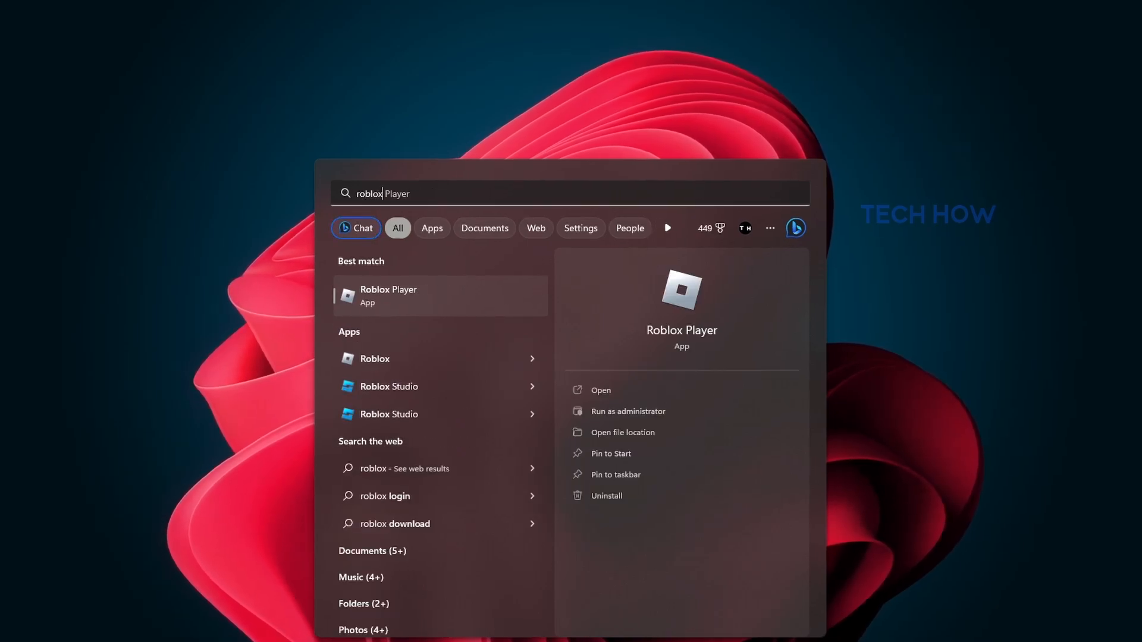
pyautogui.moveTo(207, 328)
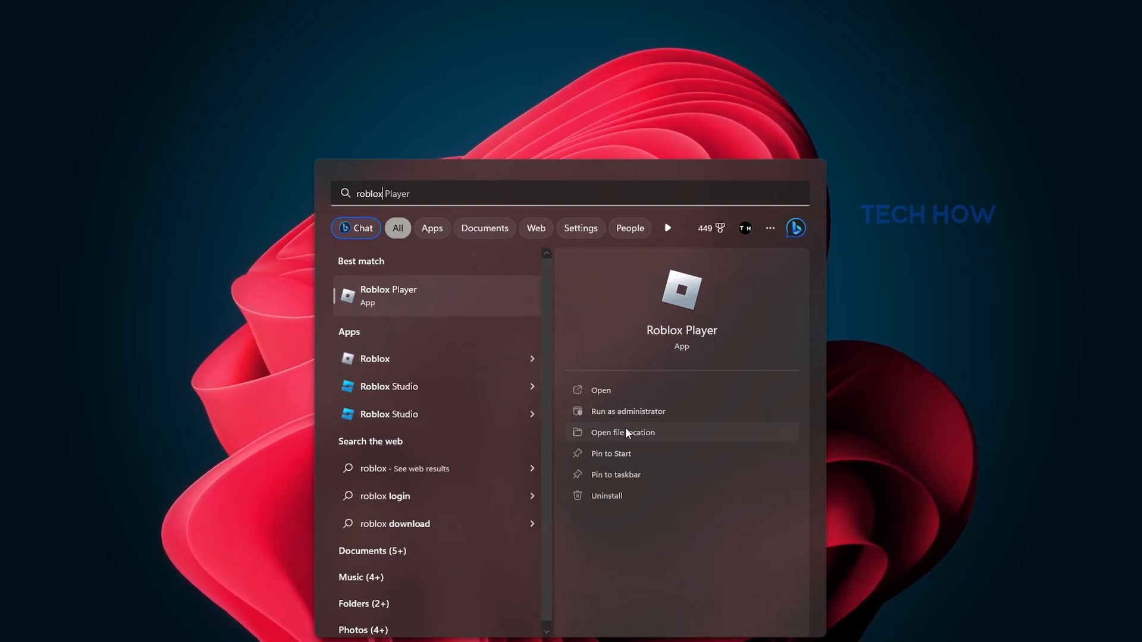
# Reveal the folder containing the Roblox Player shortcut via Open file location.
pyautogui.click(623, 433)
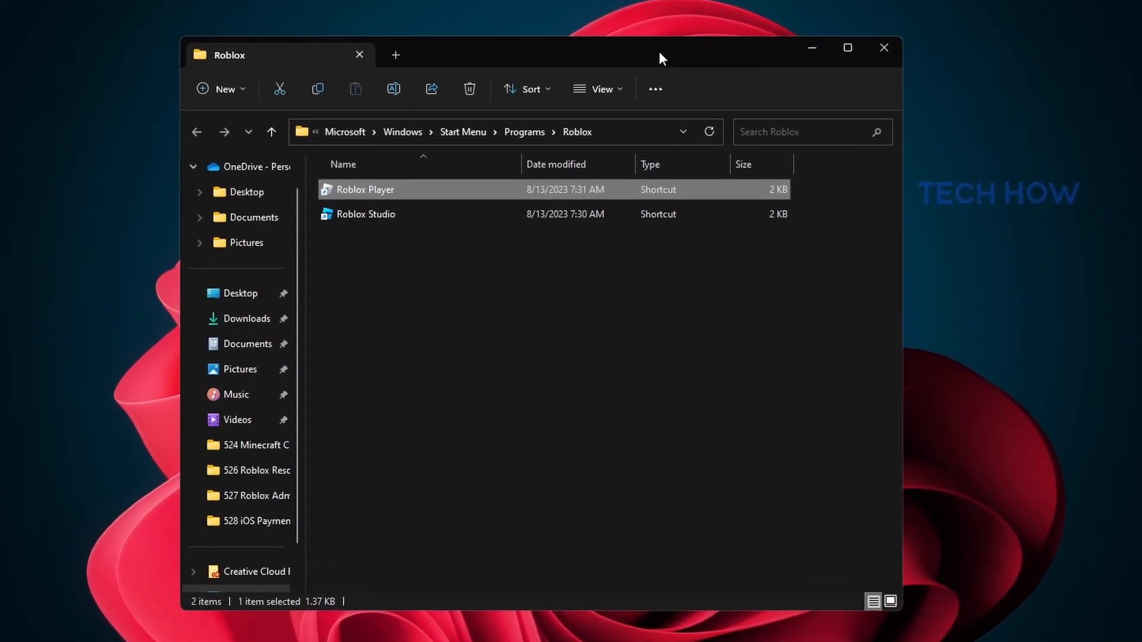
pyautogui.moveTo(430, 250)
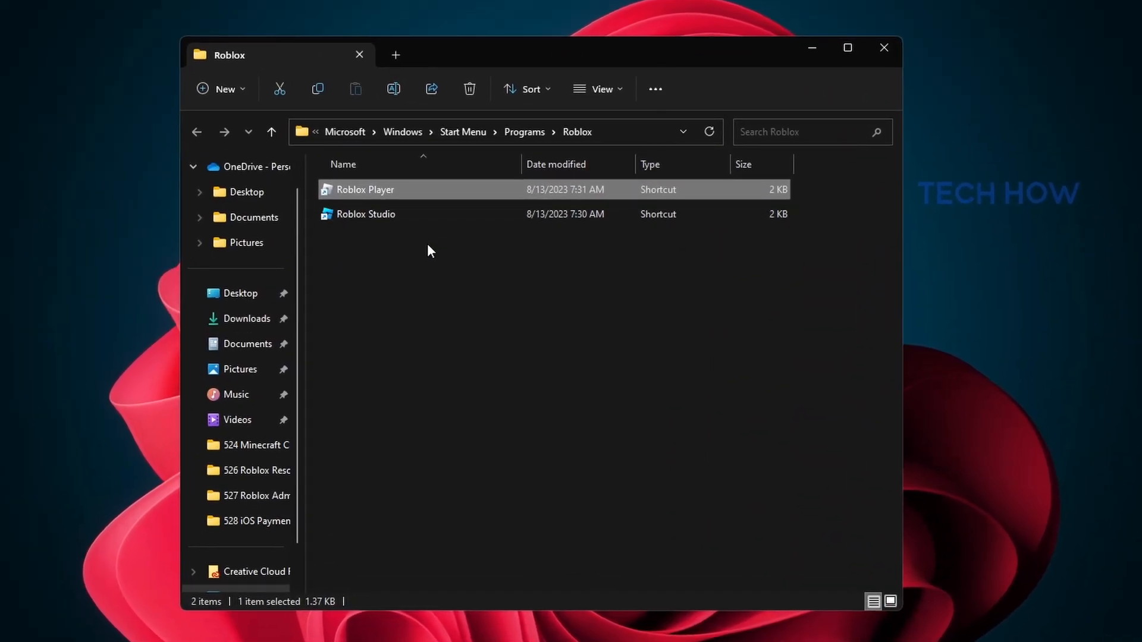
pyautogui.moveTo(418, 195)
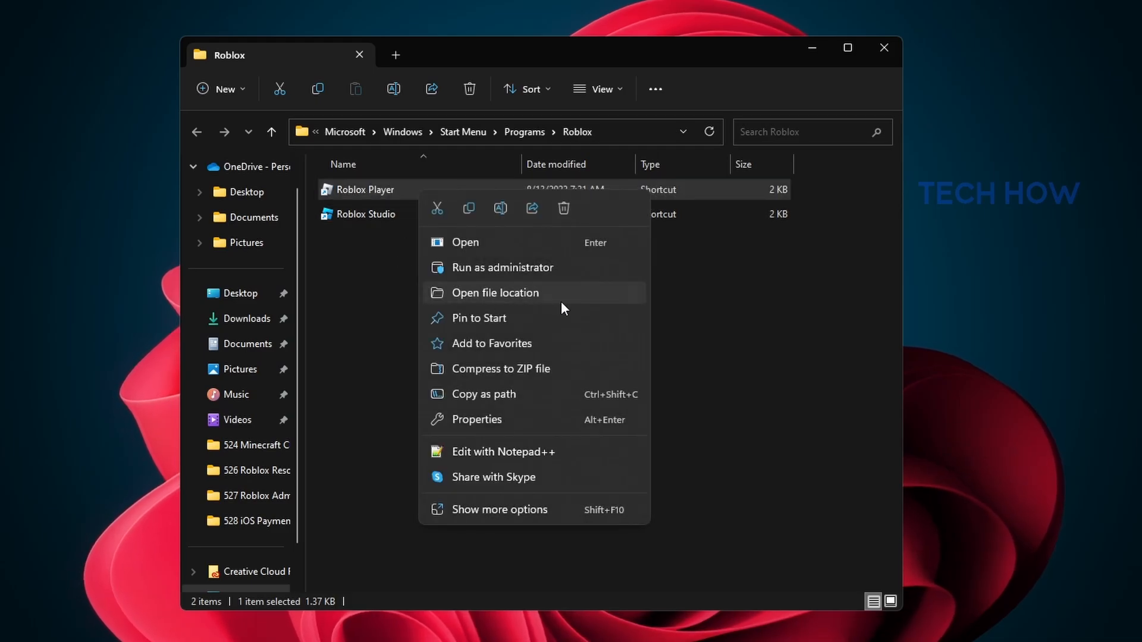
# Follow the shortcut to the Roblox versions folder and bring up RobloxPlayerLauncher.exe's Properties.
pyautogui.click(495, 292)
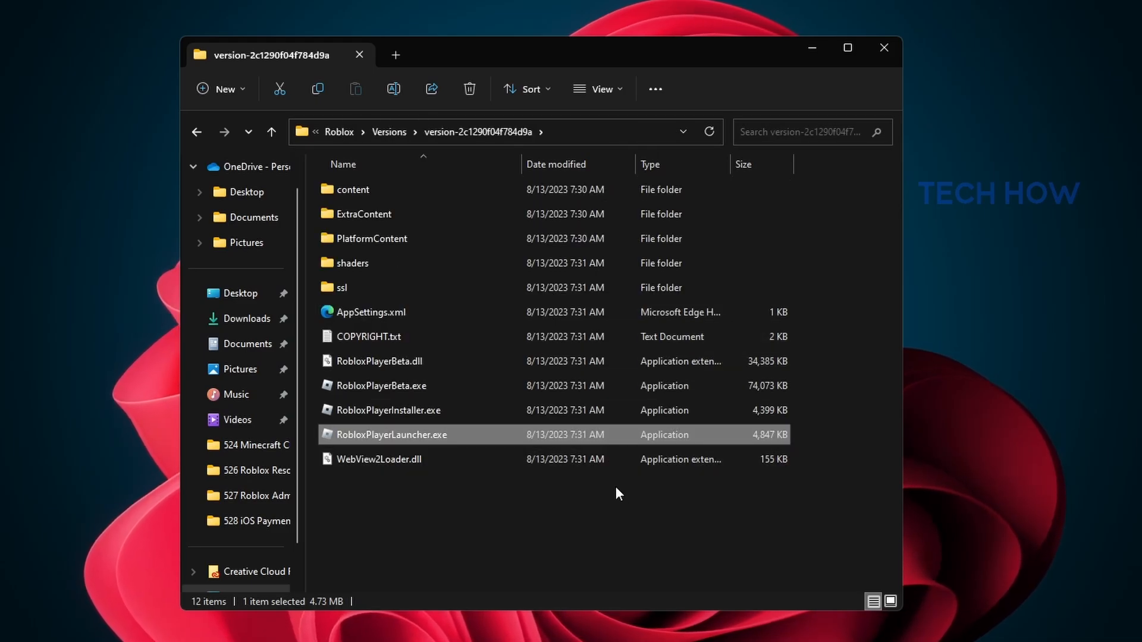
pyautogui.rightClick(390, 435)
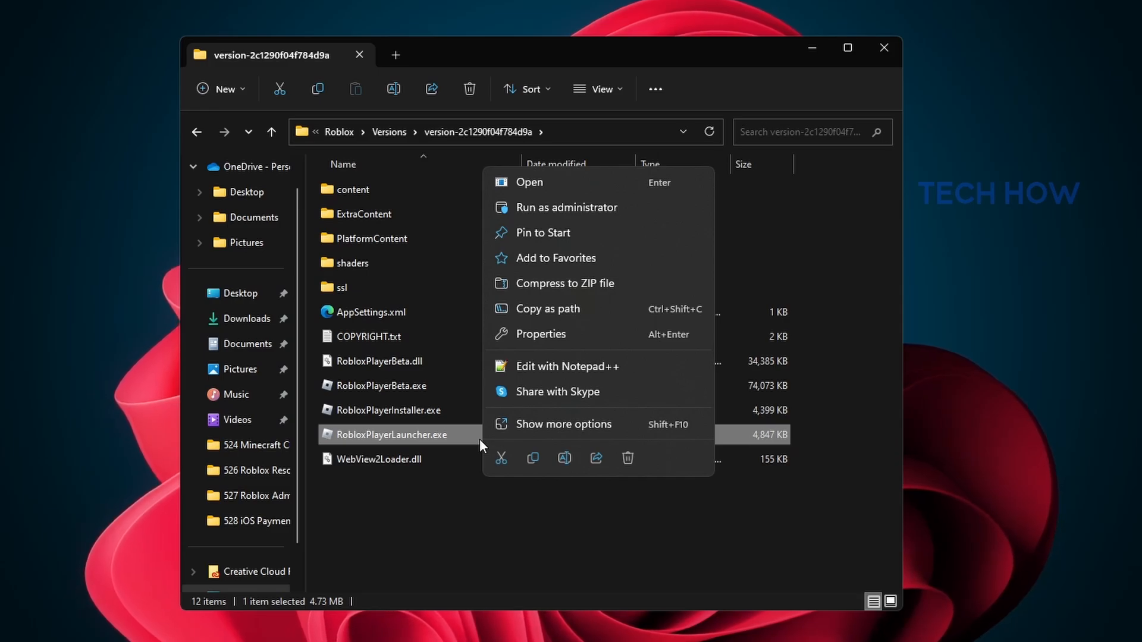
pyautogui.click(540, 333)
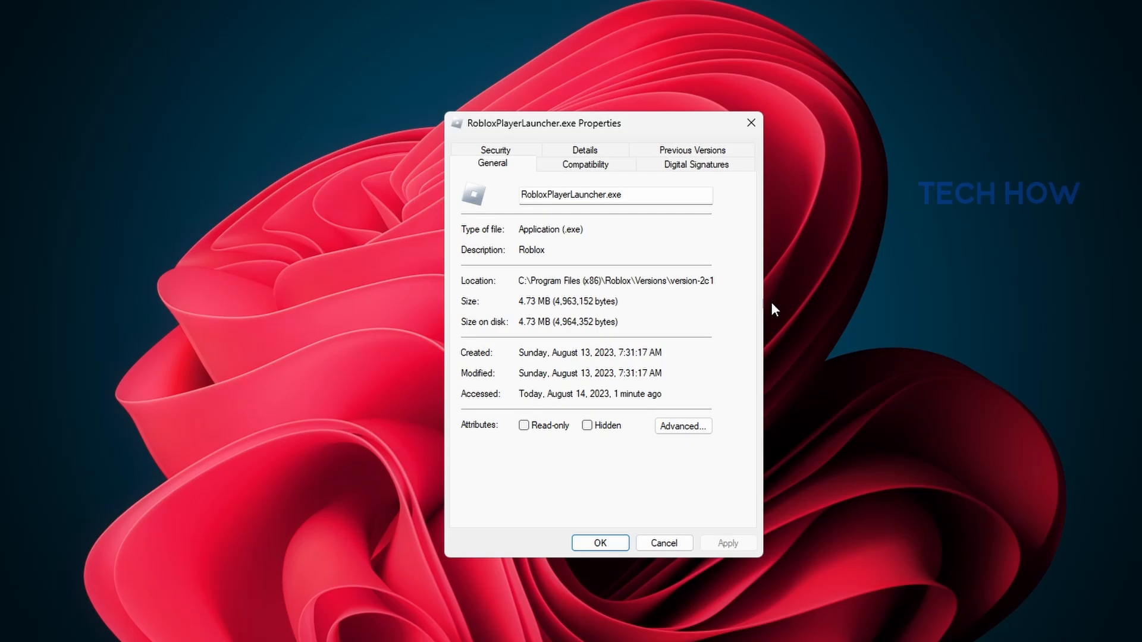
# Under Compatibility, enable Override high DPI scaling behavior with scaling by Application and confirm.
pyautogui.click(585, 164)
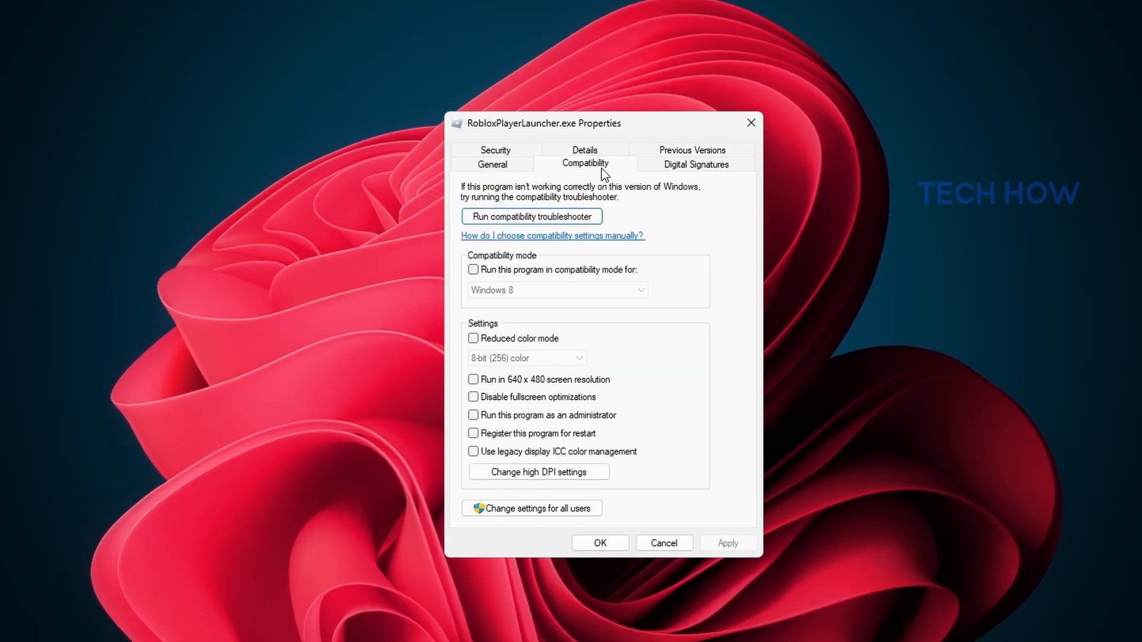
pyautogui.click(537, 471)
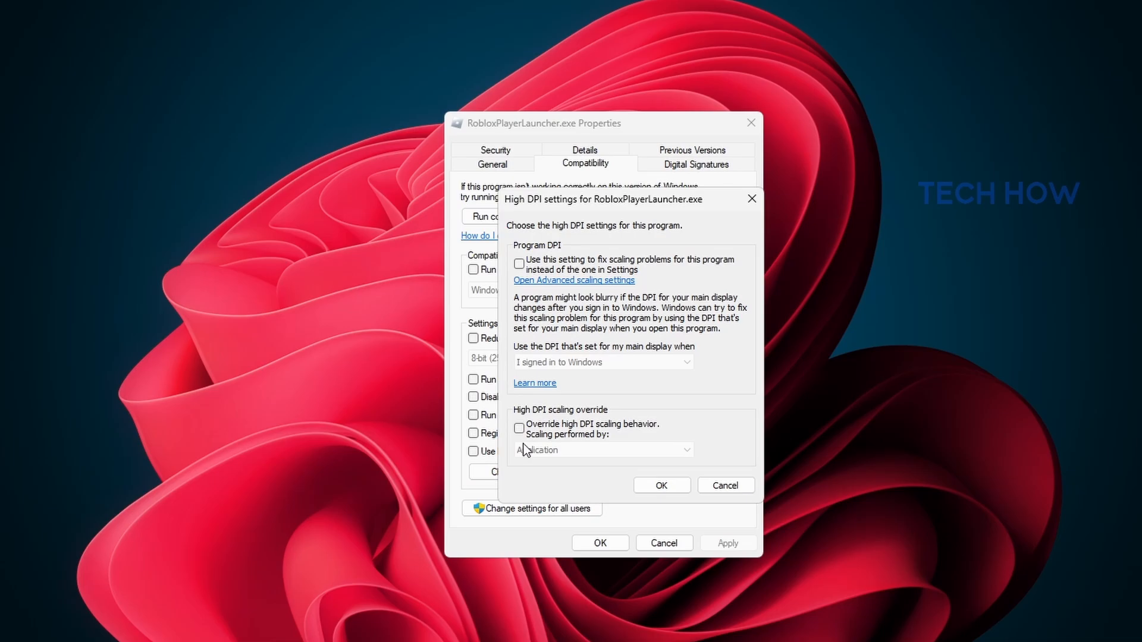
pyautogui.click(519, 428)
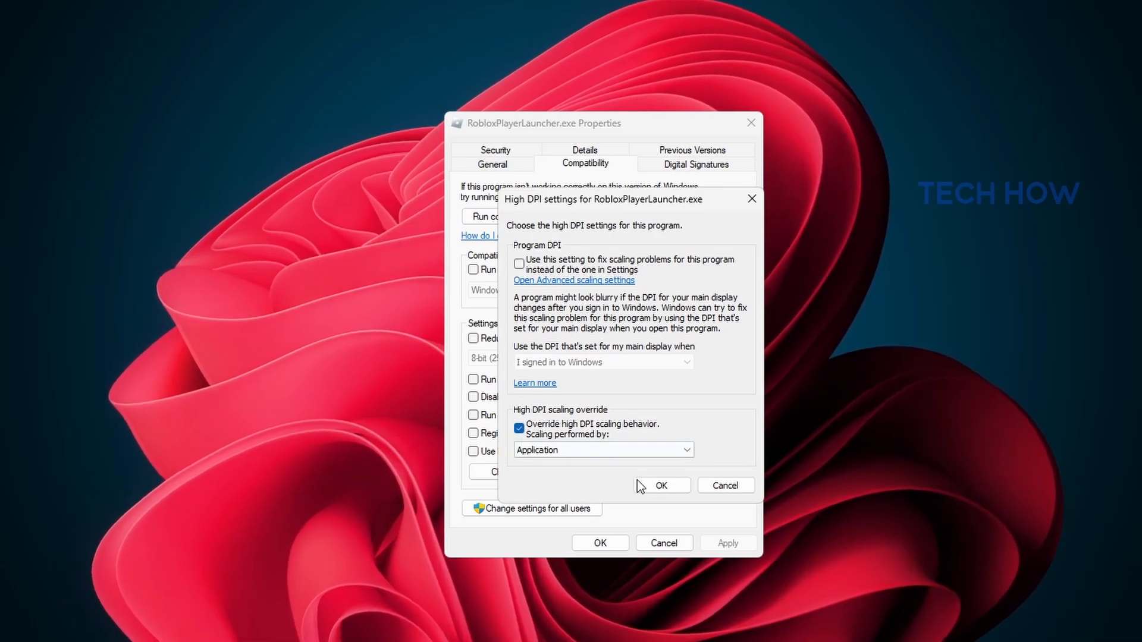
pyautogui.click(662, 485)
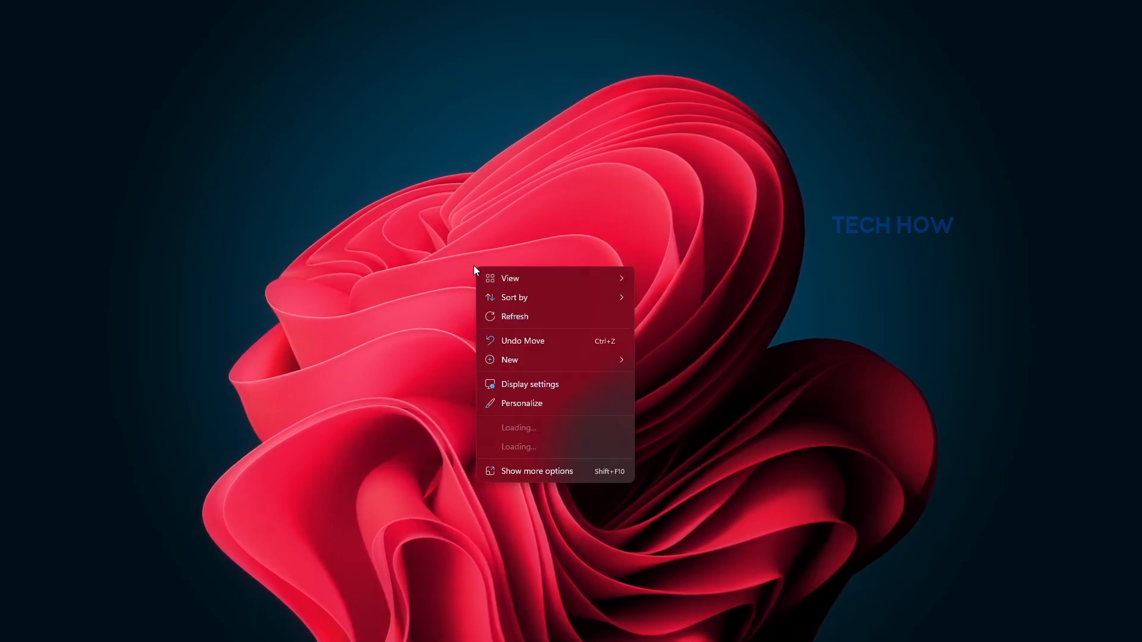
# From the desktop, reach Display settings and review the resolution list, keeping Recommended 3840 × 1080.
pyautogui.click(530, 384)
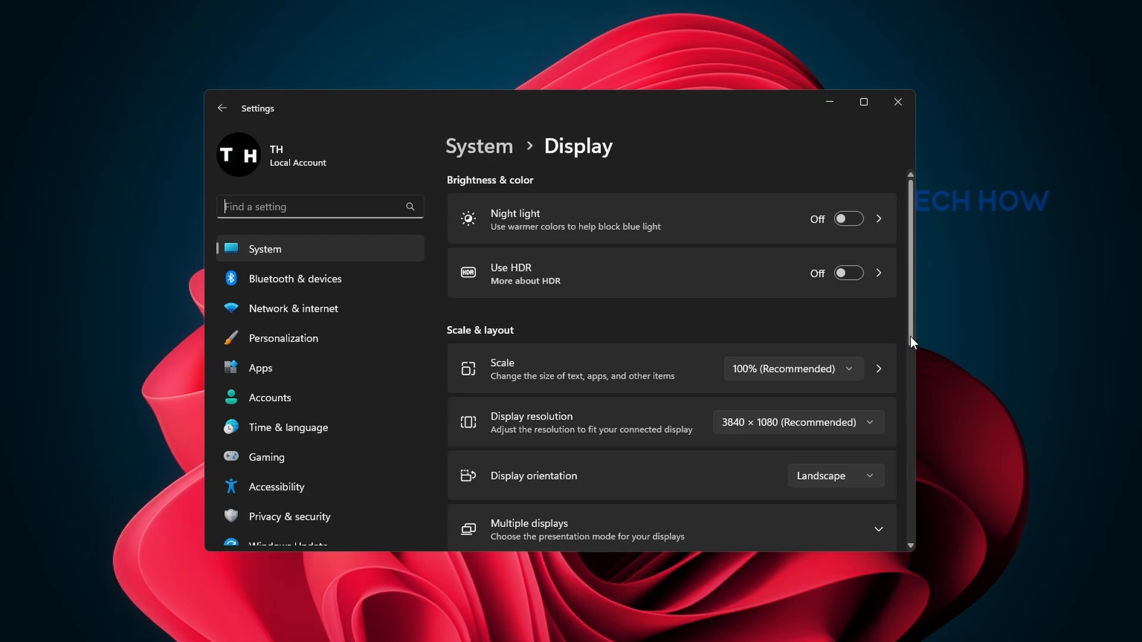
pyautogui.scroll(-3)
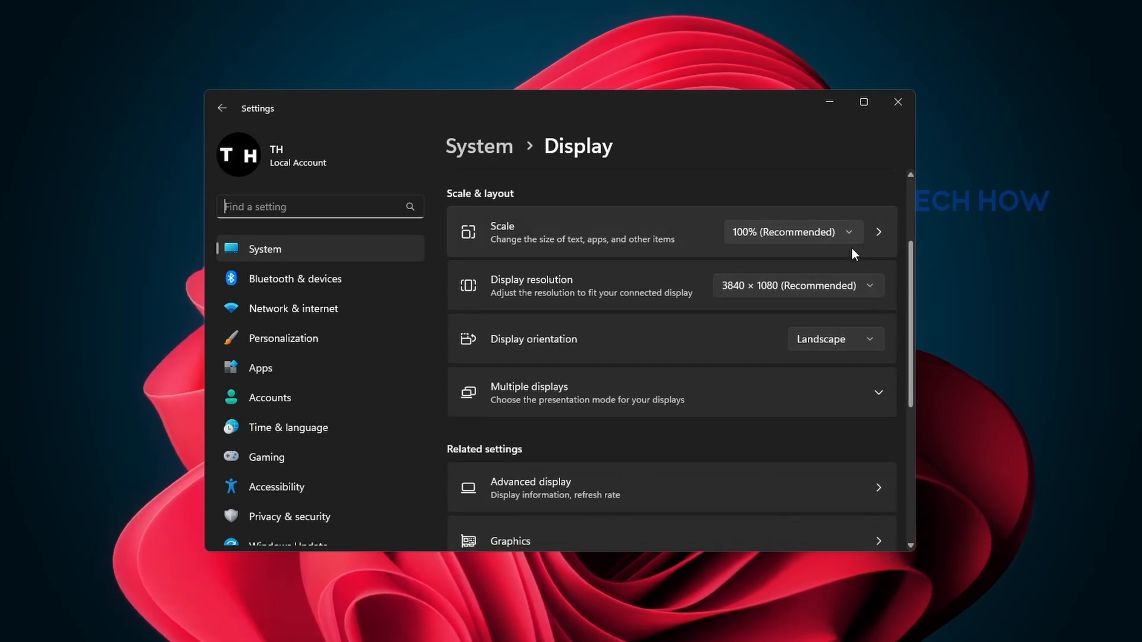
pyautogui.click(798, 285)
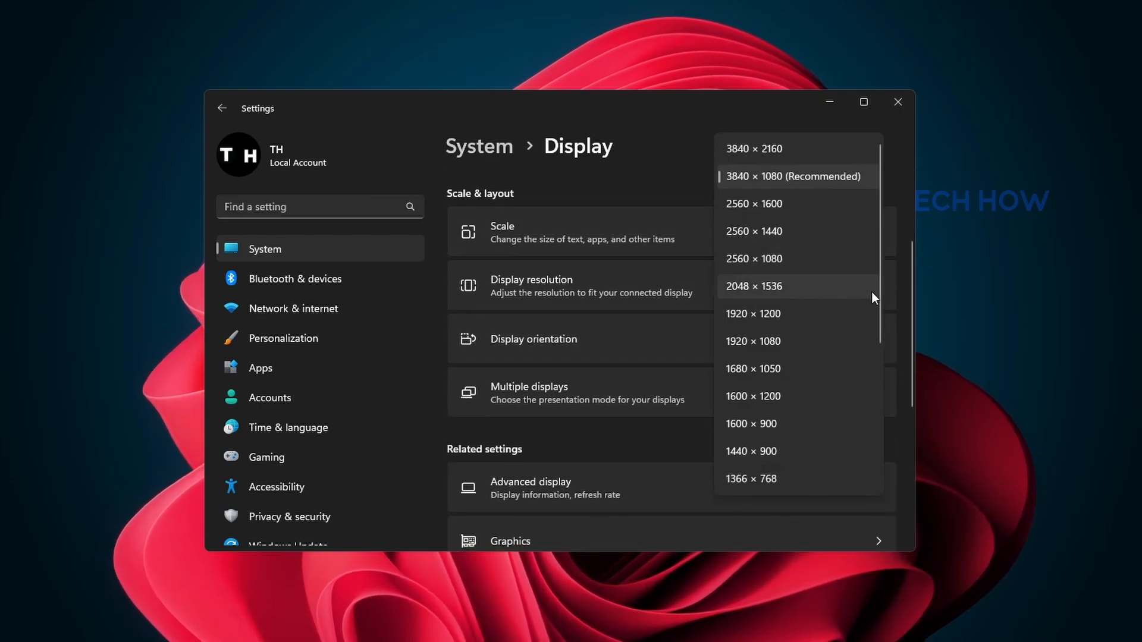
pyautogui.scroll(-3)
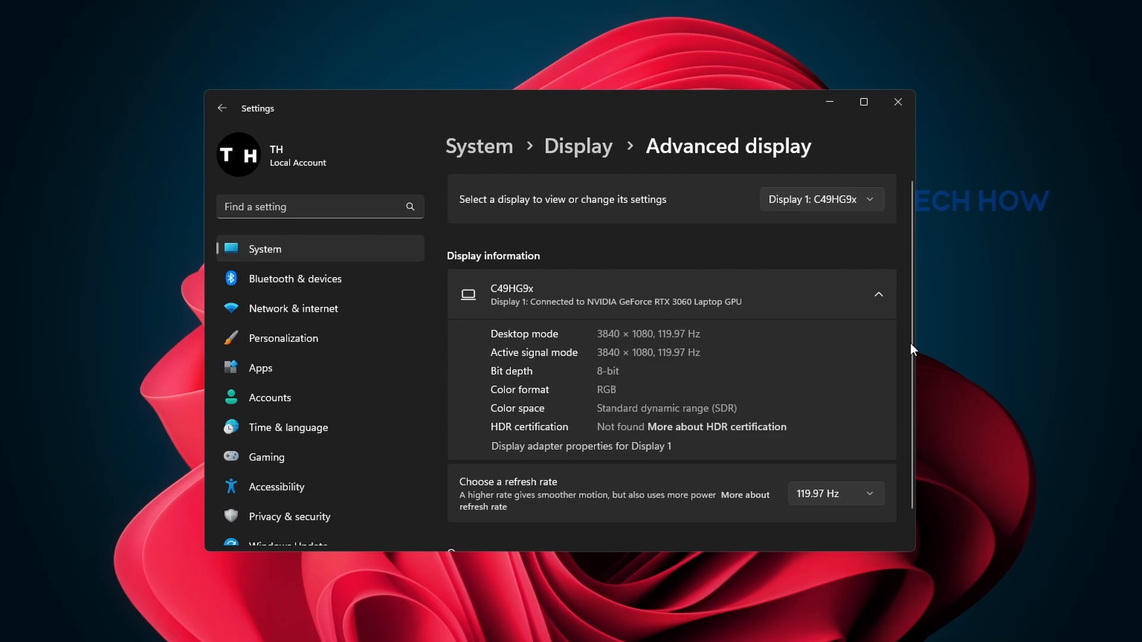
# List the available refresh rates (119.97 Hz, 59.97 Hz) on the Advanced display page.
pyautogui.click(836, 494)
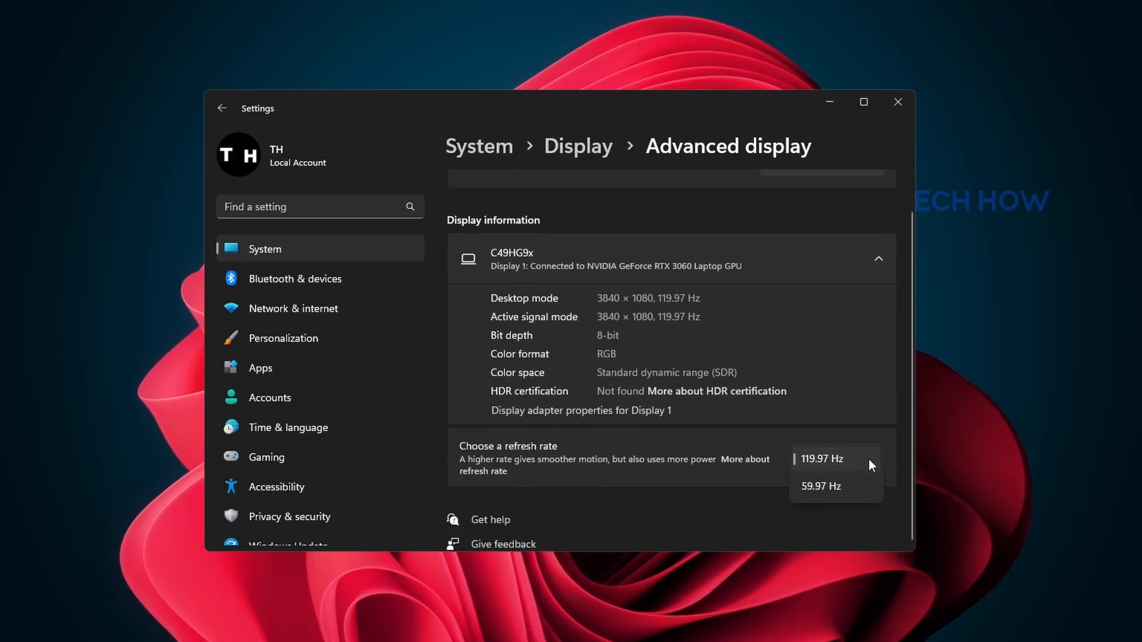
pyautogui.moveTo(876, 469)
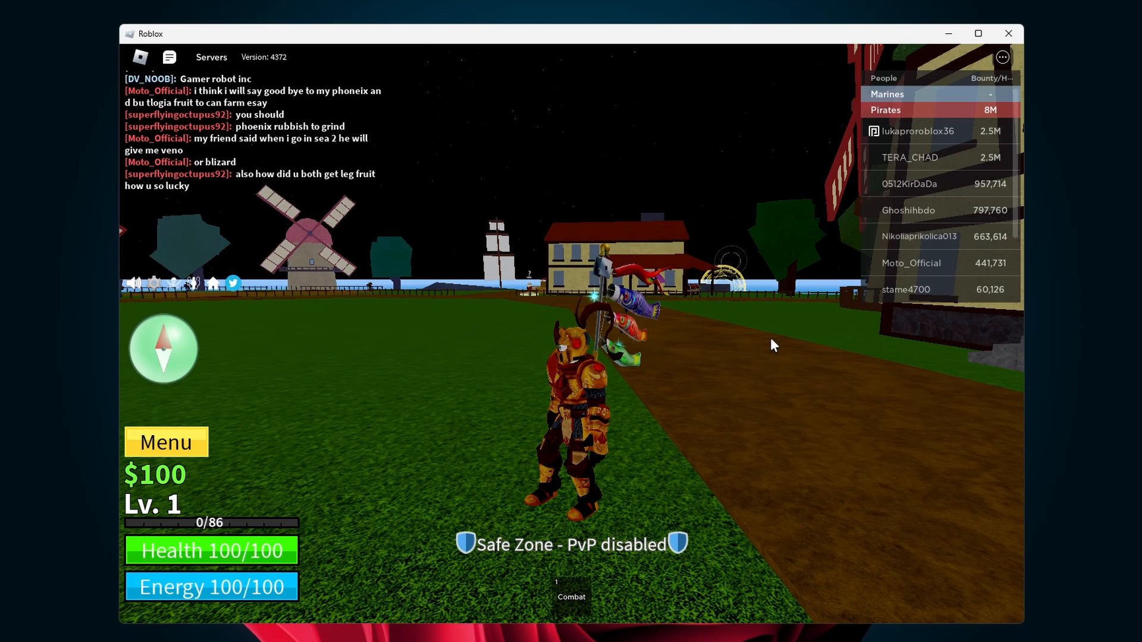
# In the Roblox Esc menu's Settings, switch Fullscreen to Off.
pyautogui.press('Escape')
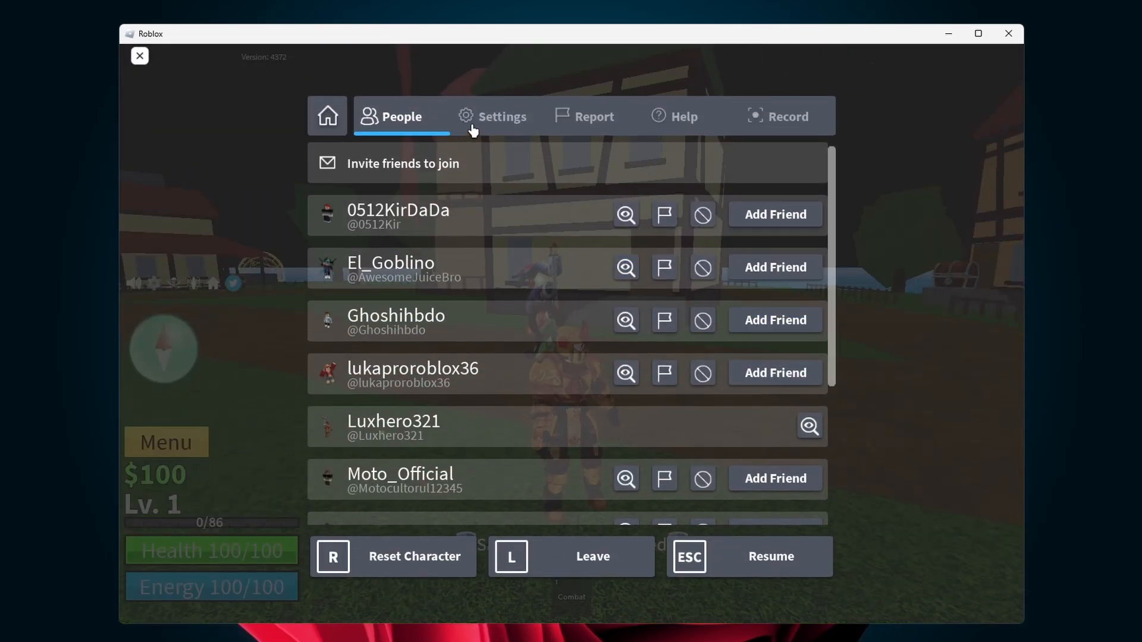
pyautogui.click(502, 117)
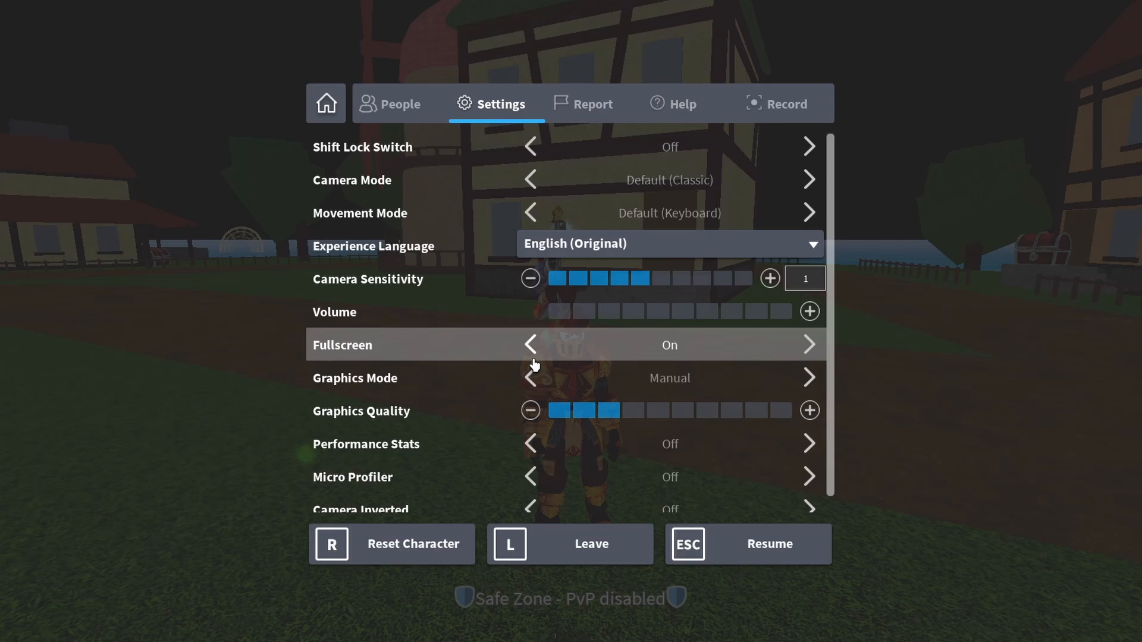
pyautogui.click(530, 345)
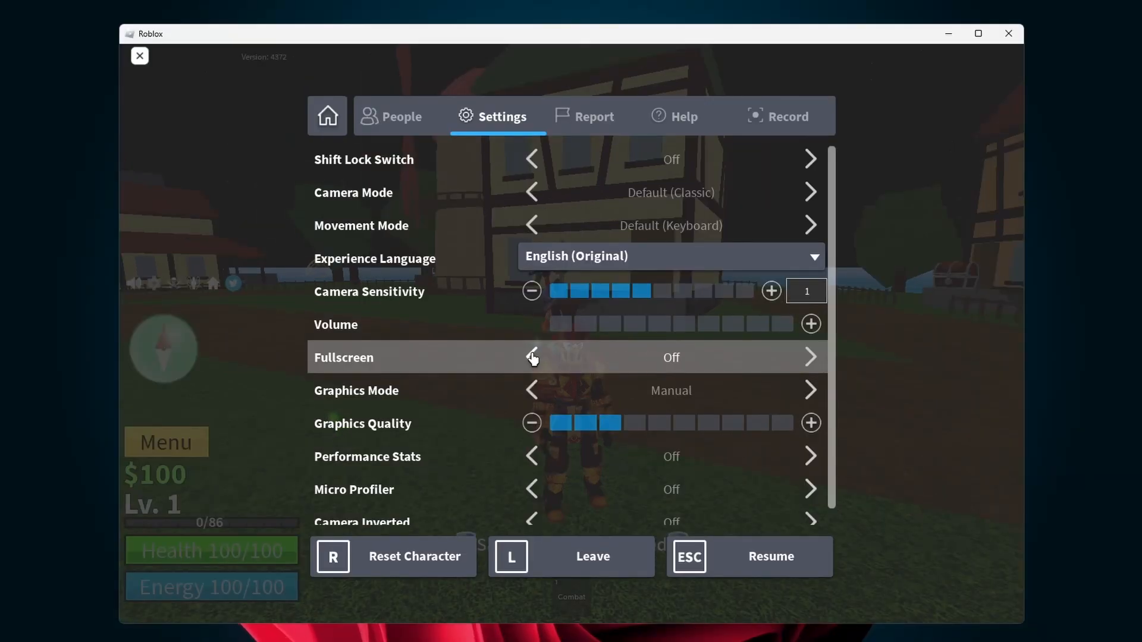
pyautogui.scroll(-3)
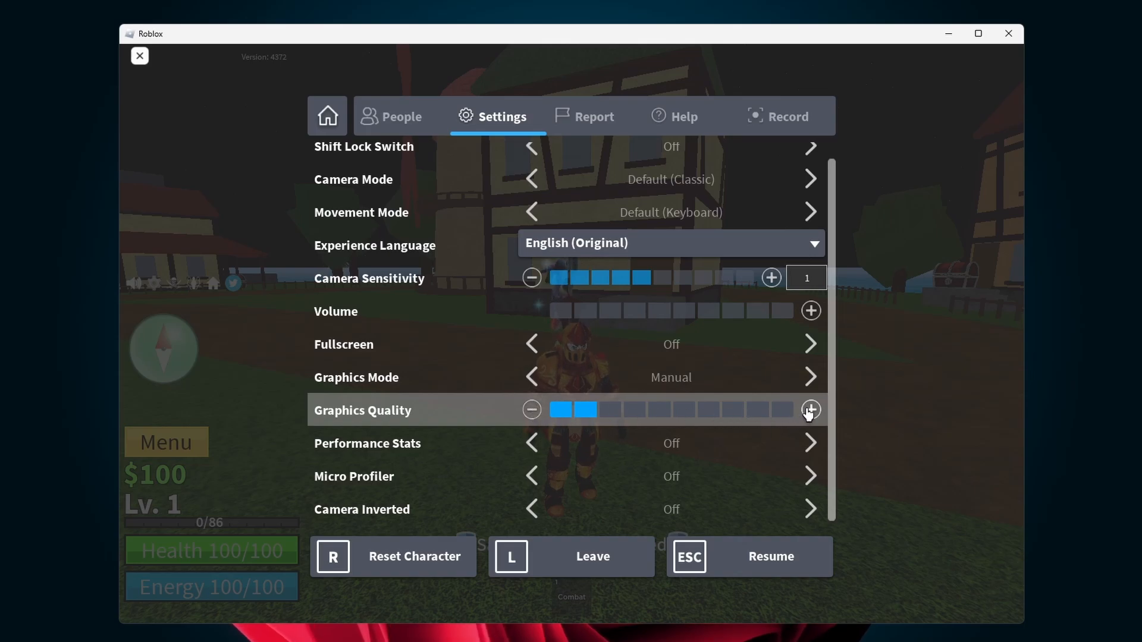
# Nudge Graphics Quality up then back down, leaving it at two of ten bars.
pyautogui.click(811, 410)
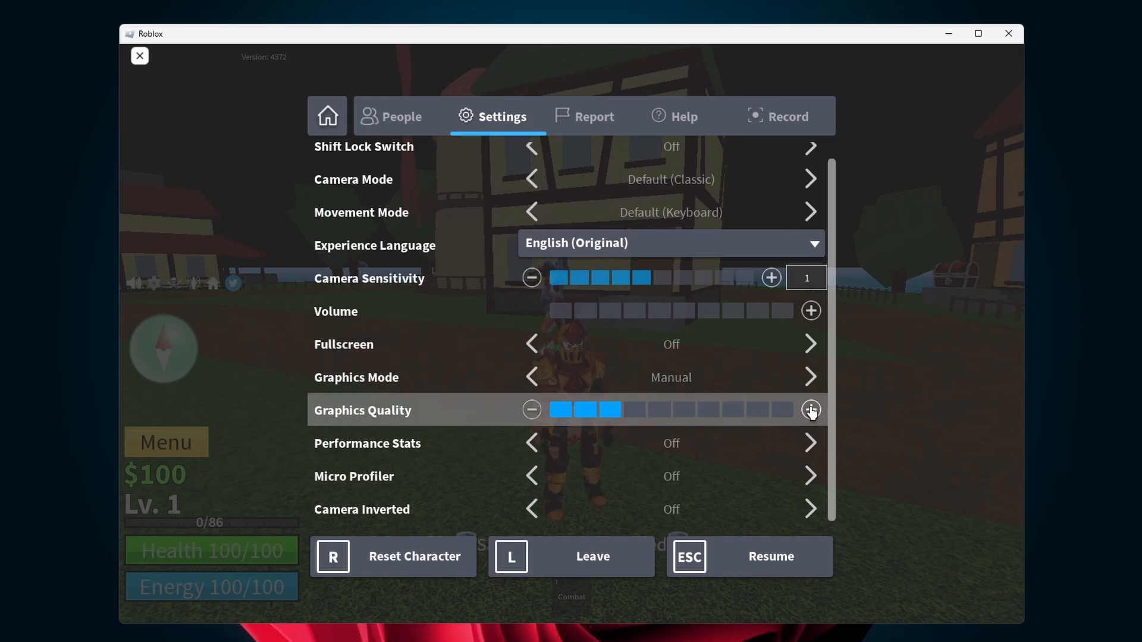
pyautogui.click(531, 409)
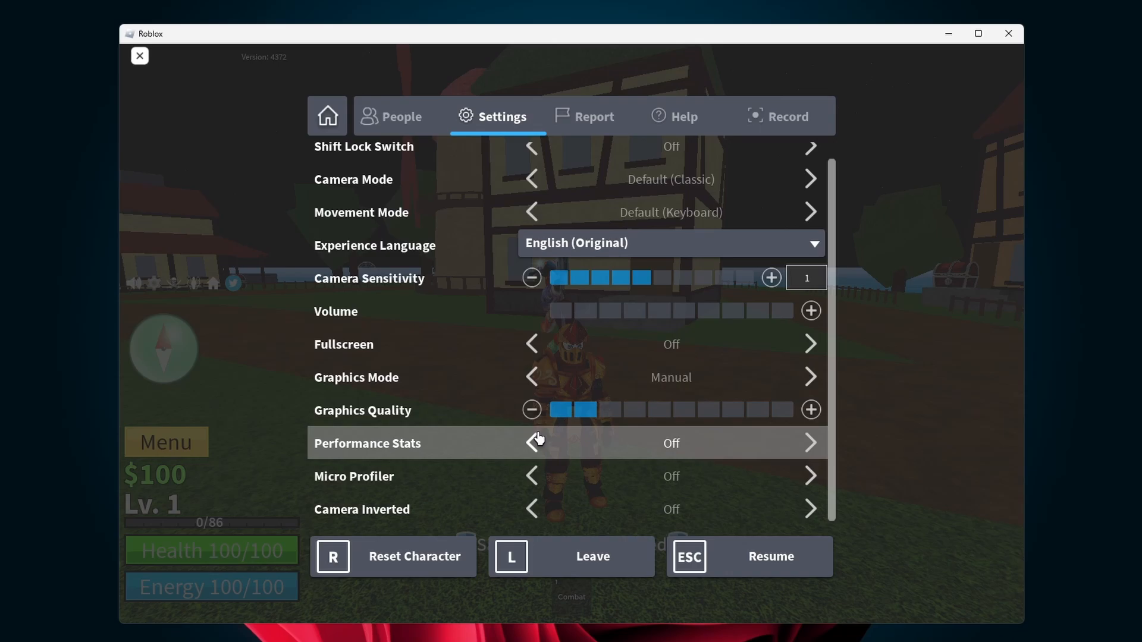